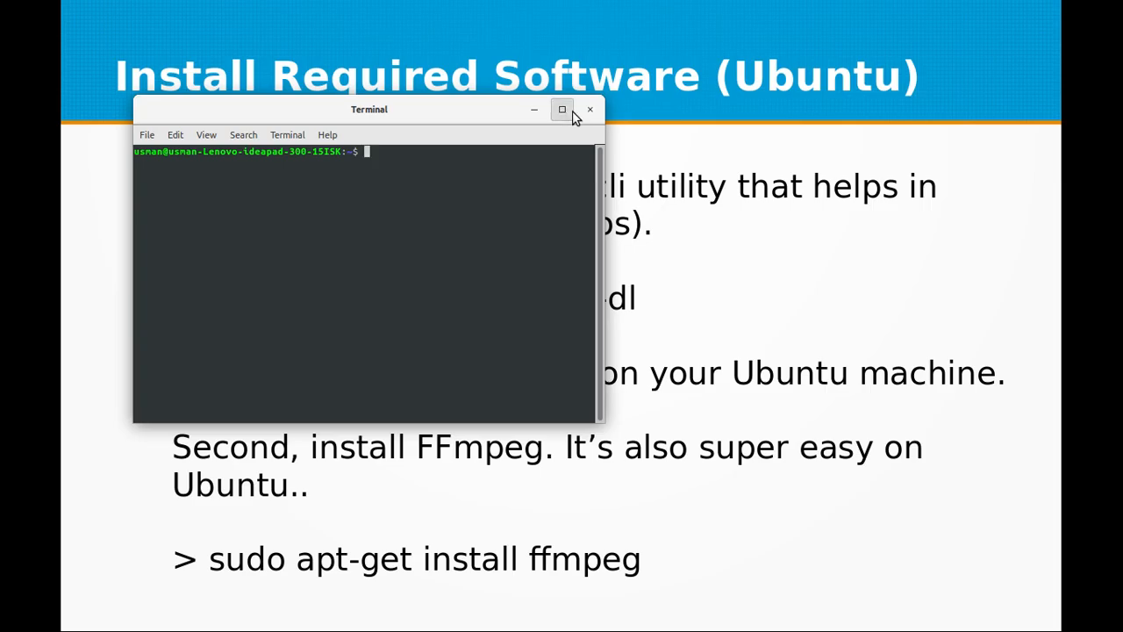
Step: Maximize the terminal and run sudo apt-get install youtube-dl, already at newest version
left_click(562, 109)
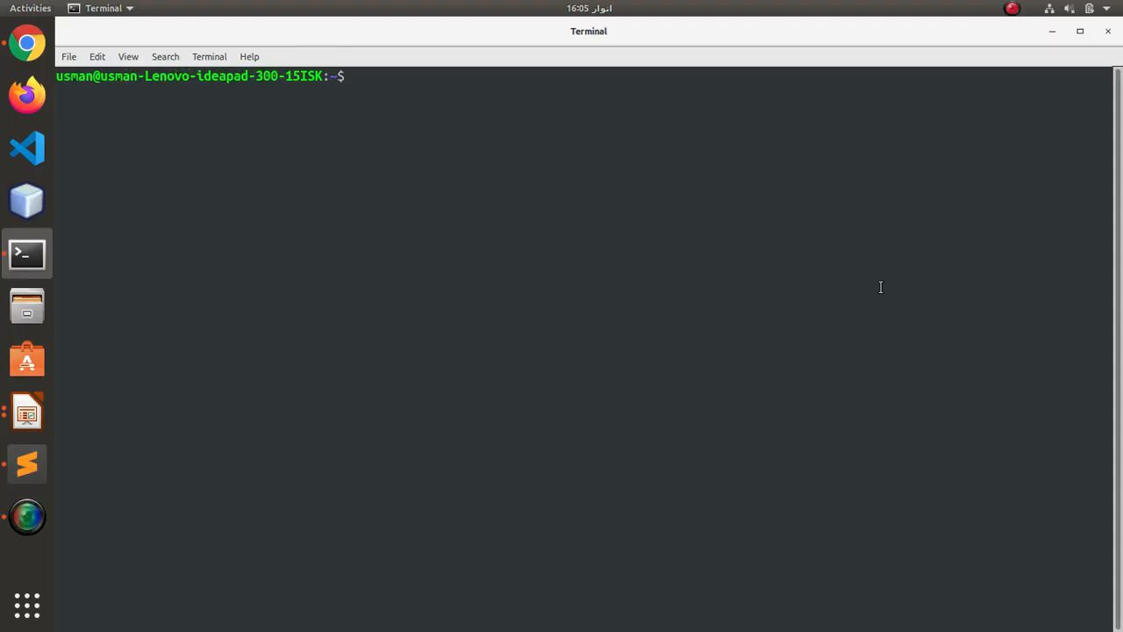
type("sudo")
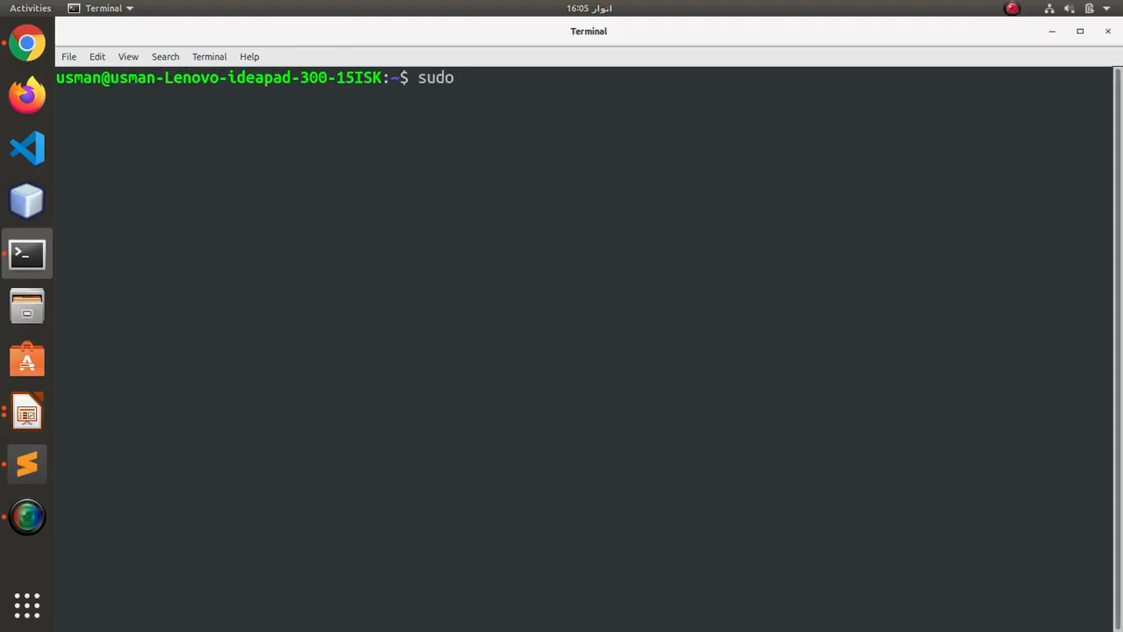
type("apt-get in")
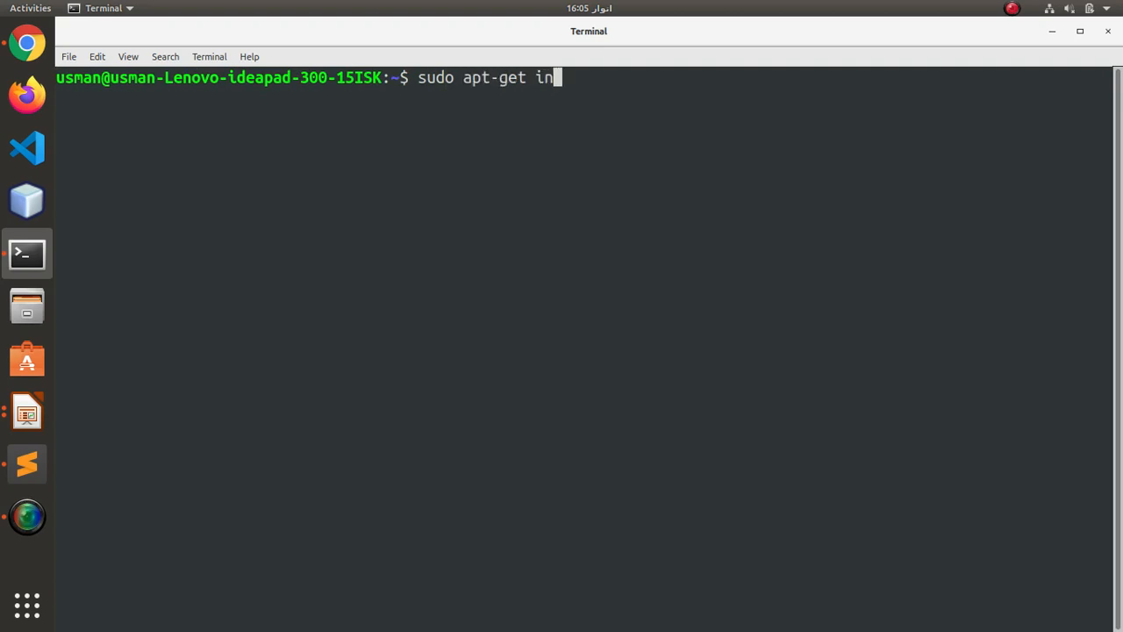
type("stall youtube-")
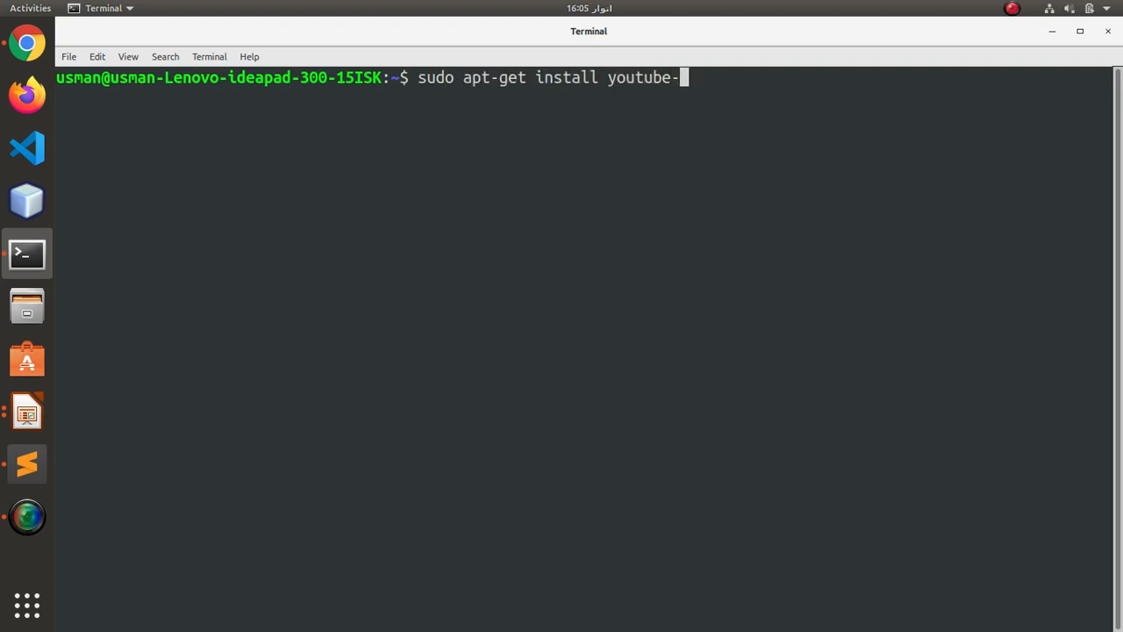
type("dl")
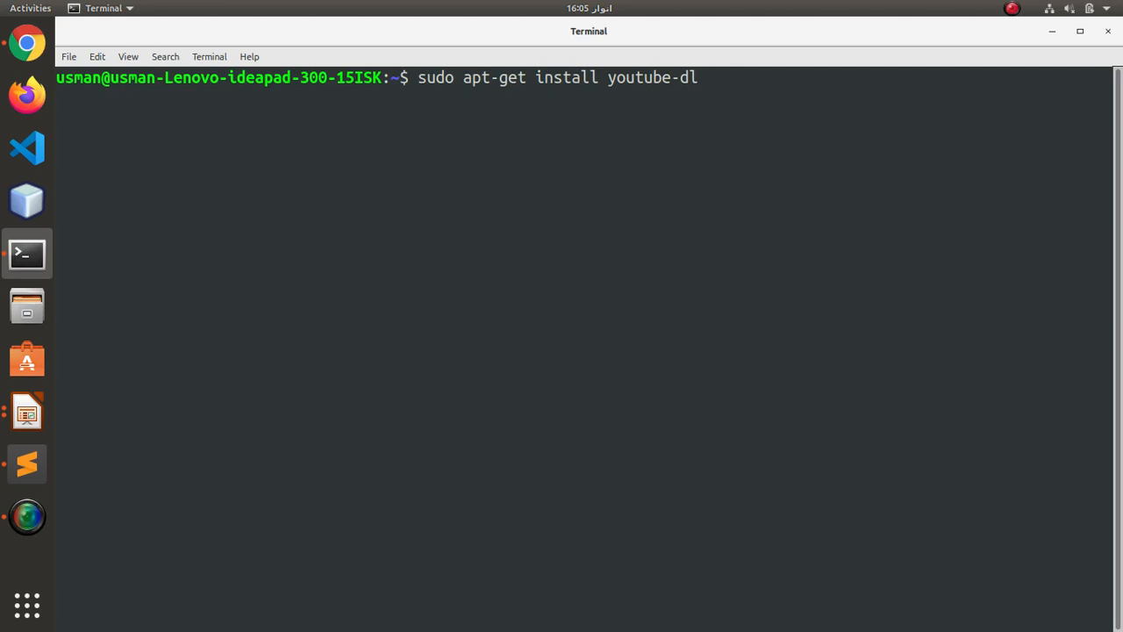
key("Return")
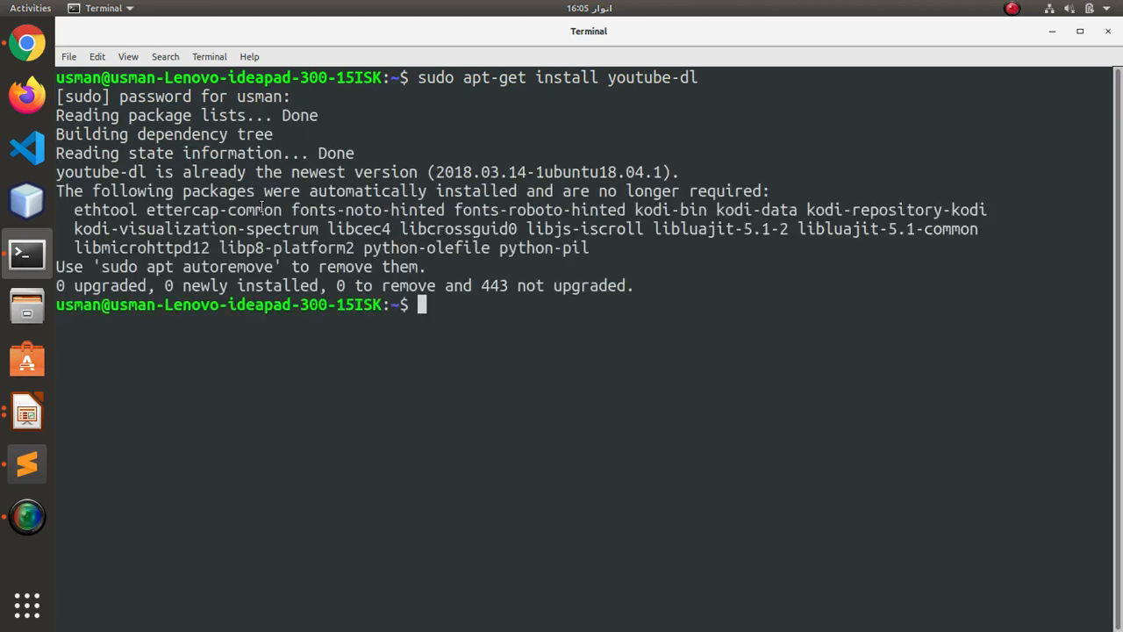
left_click_drag(56, 172, 358, 172)
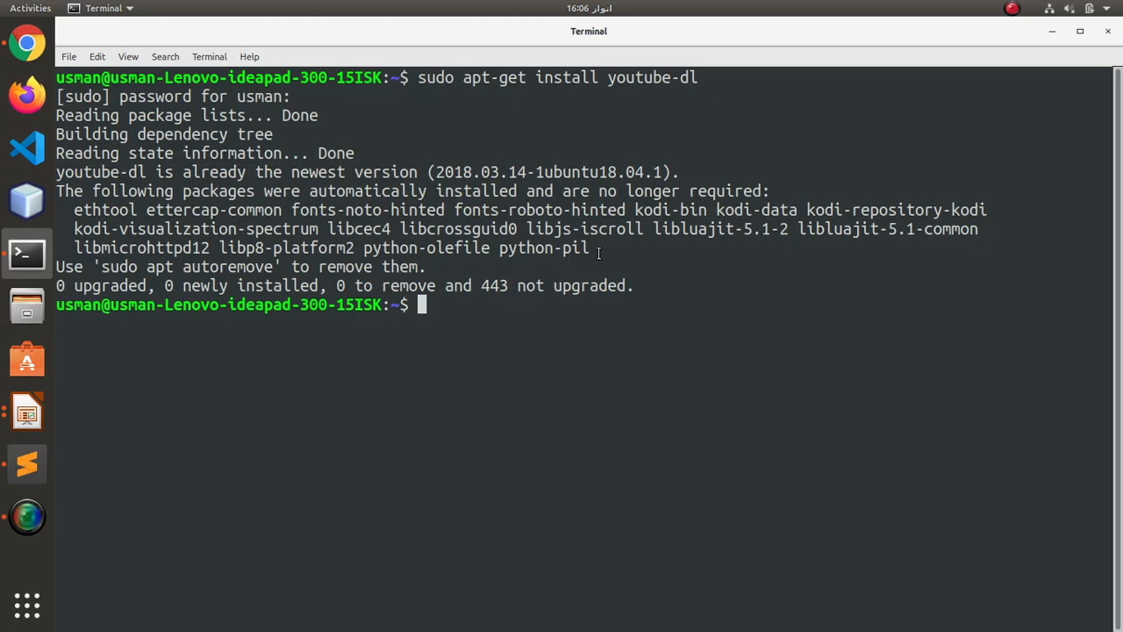
type("s")
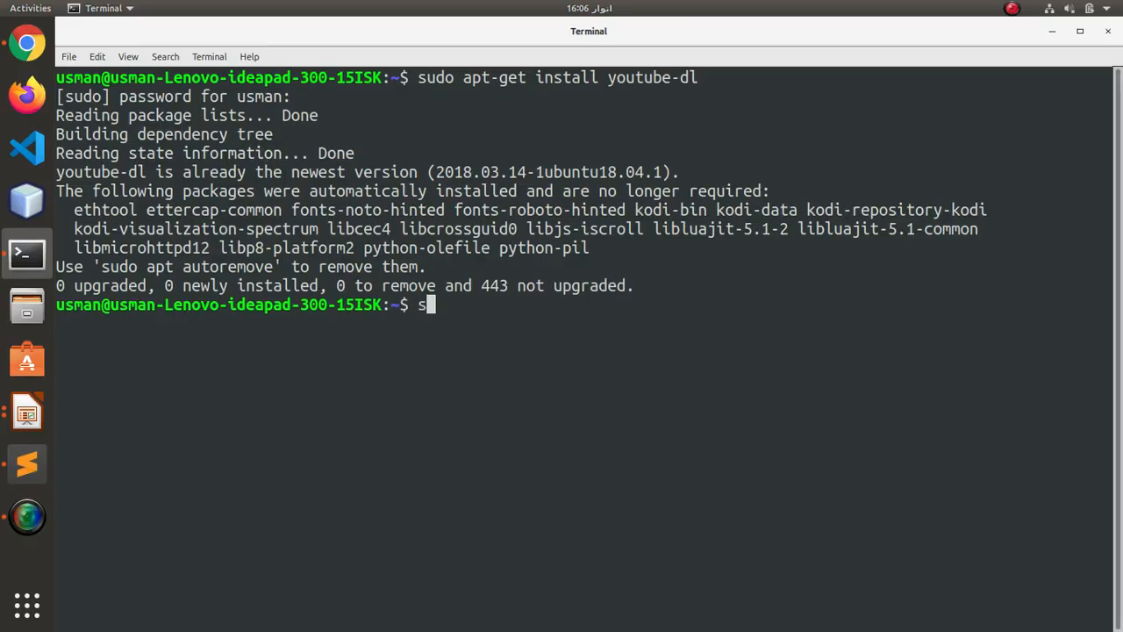
Step: Run sudo apt-get install ffmpeg, reported already the newest version
type("sudo apt")
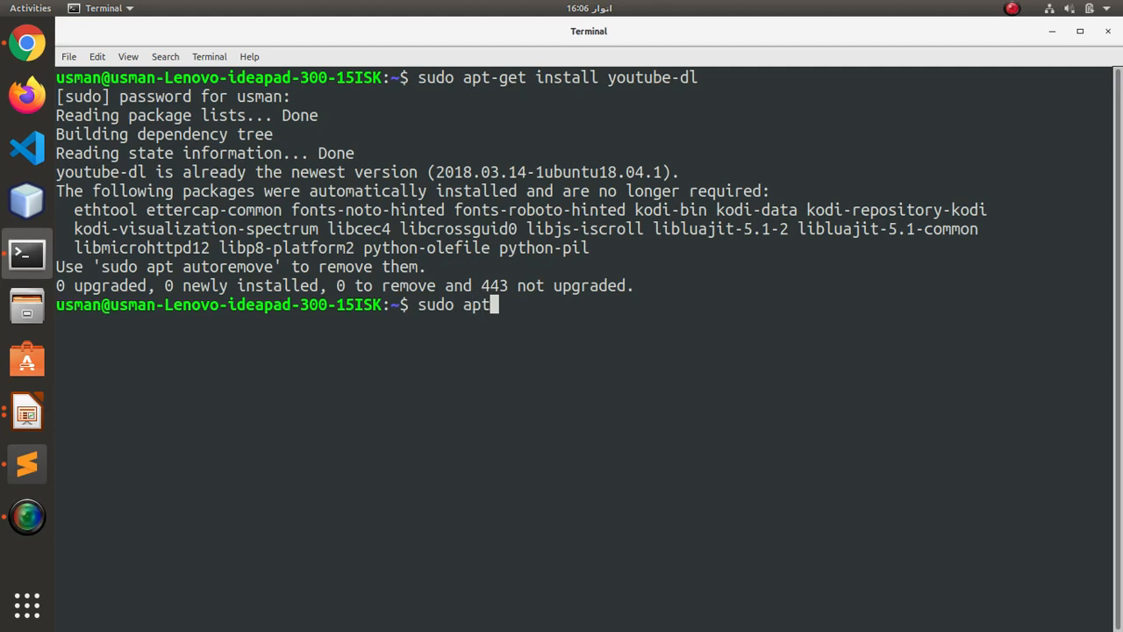
type("-get install ffmpeg")
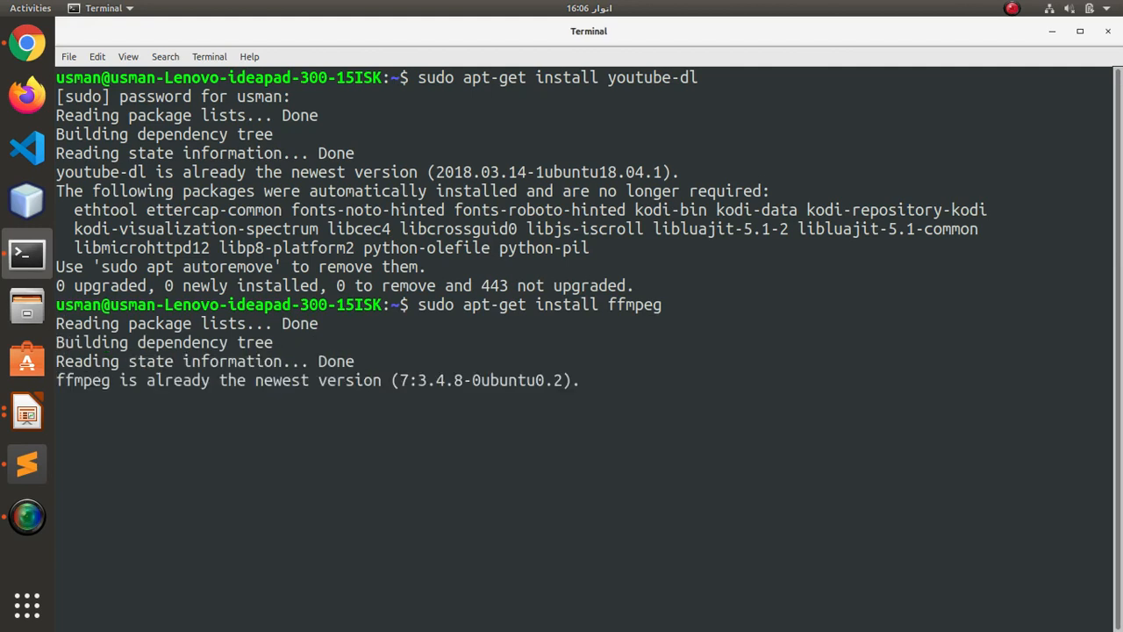
key("Return")
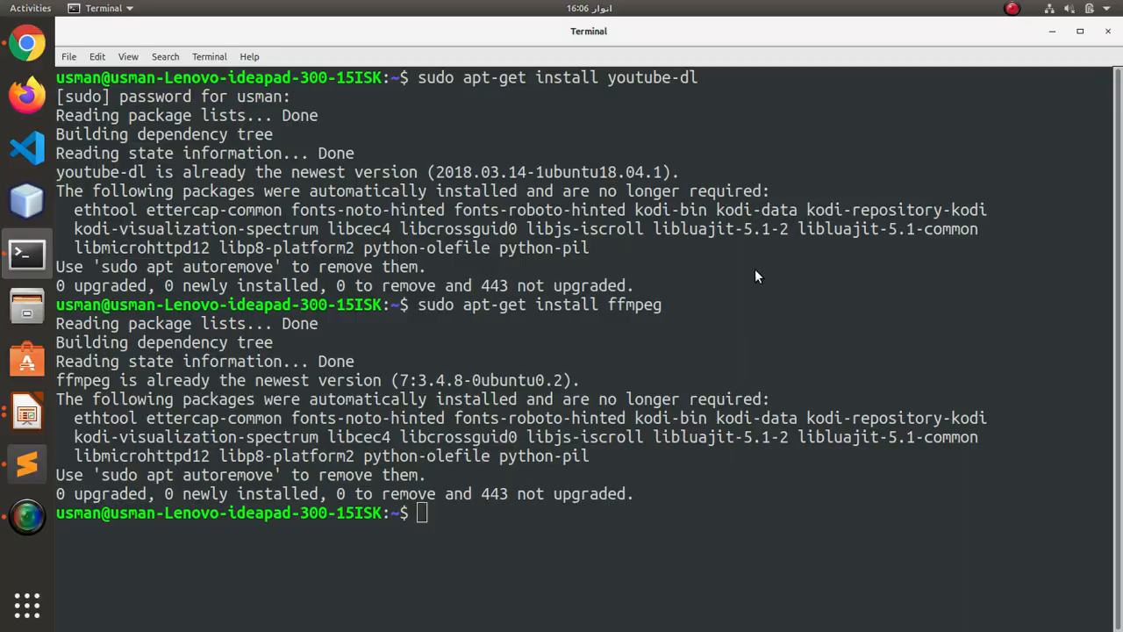
type("sudo s")
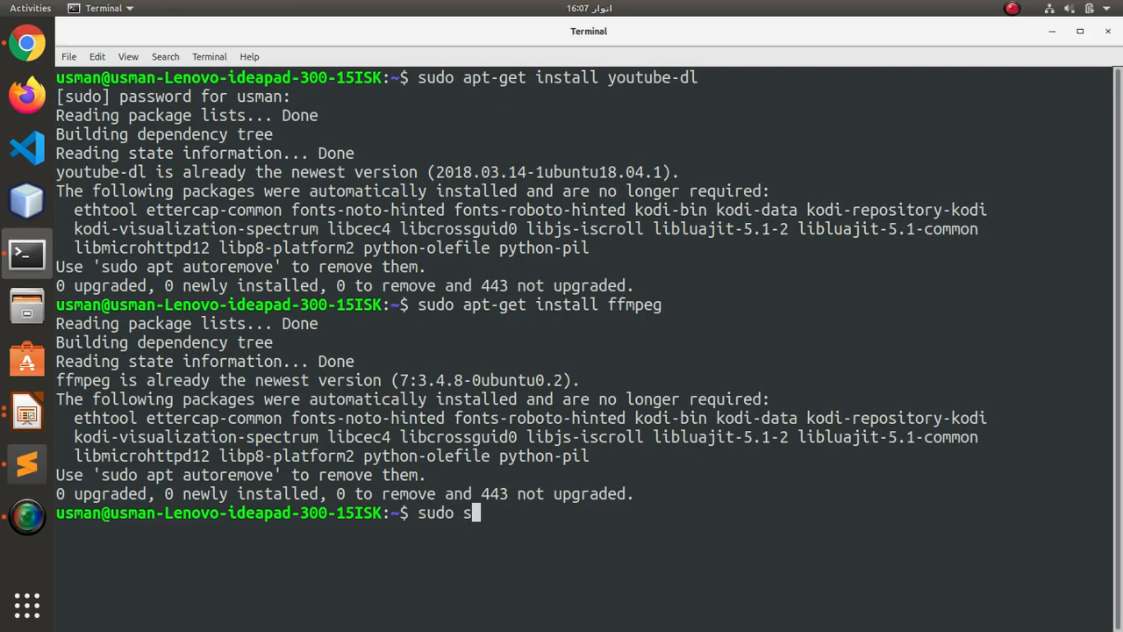
Step: Run sudo snap install youtube-dl, reported already installed
type("nap")
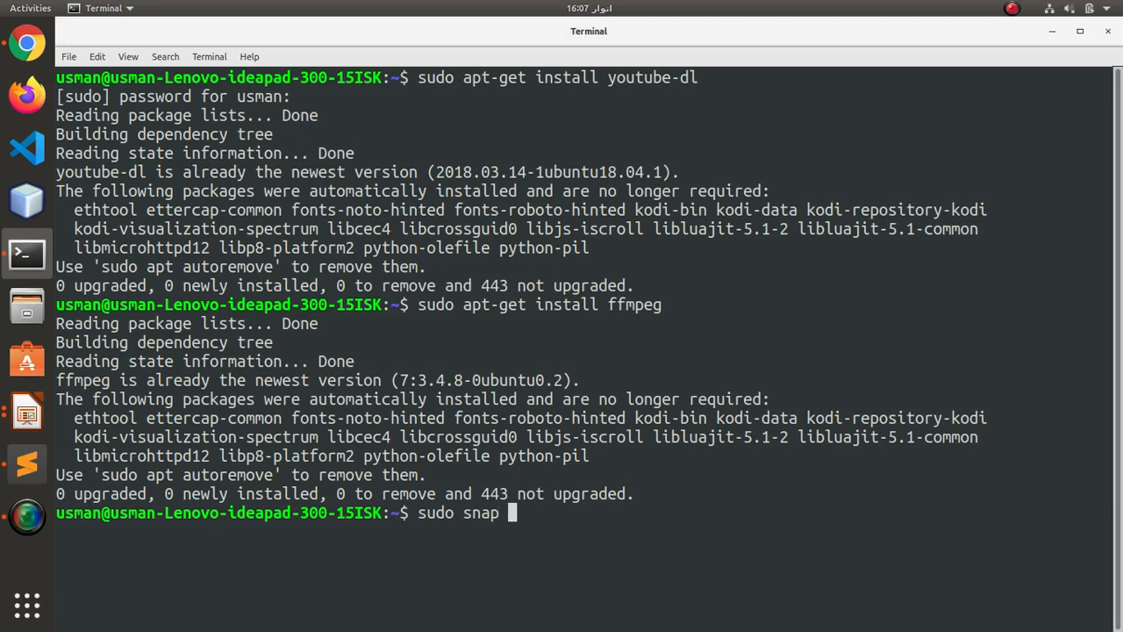
type("install youtub")
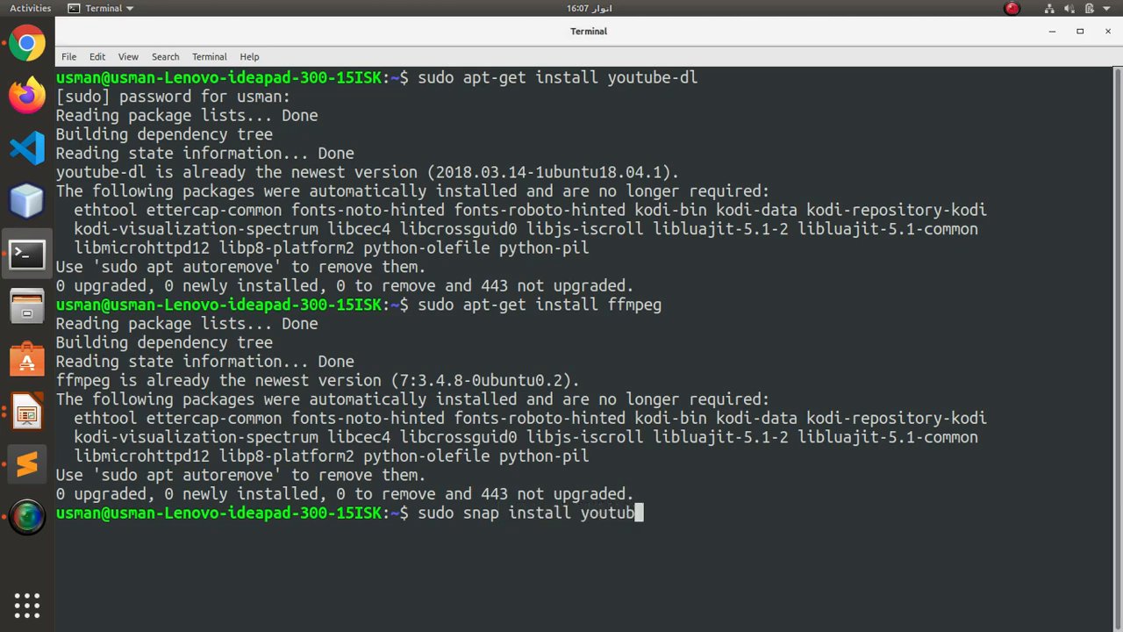
type("e-dl")
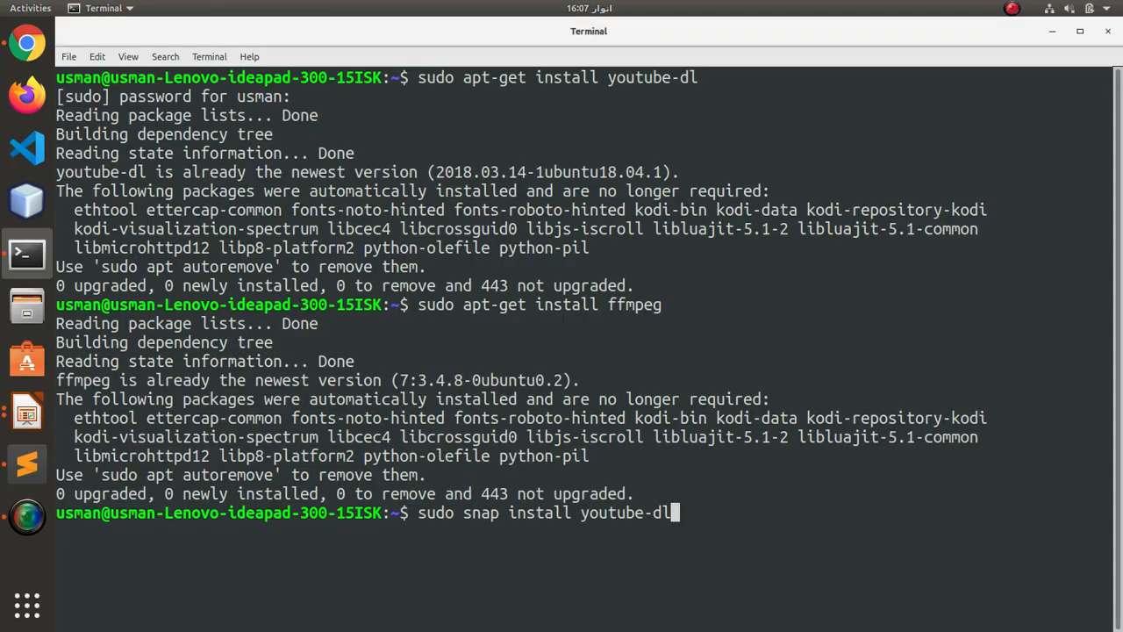
key("Return")
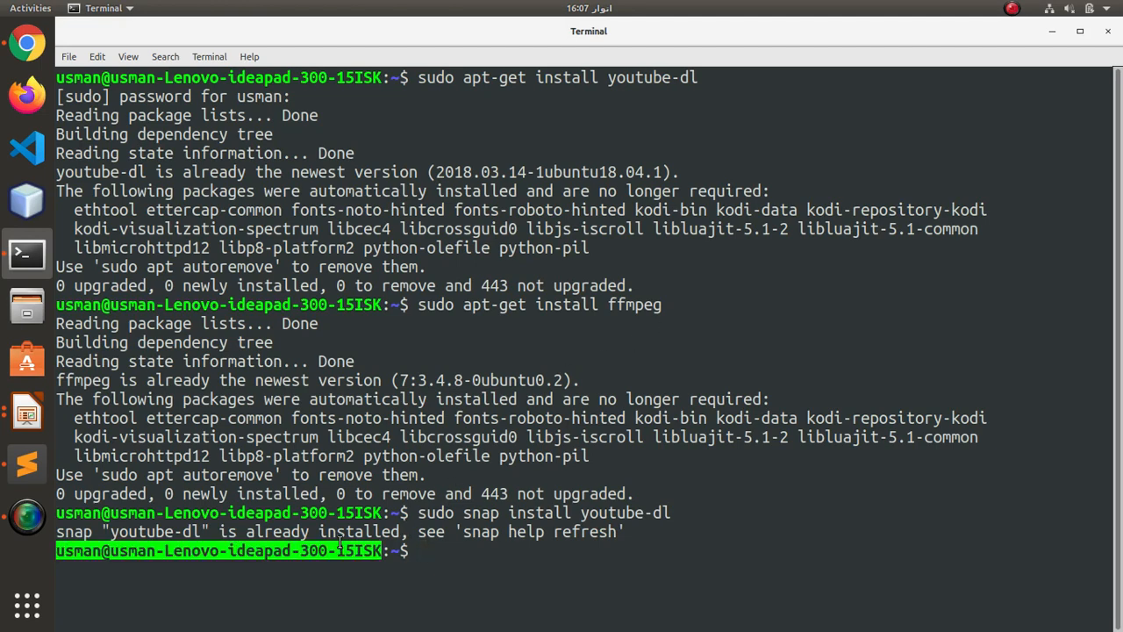
Step: Run sudo snap refresh youtube-dl, reporting no updates available
type("sudo snap install youtu")
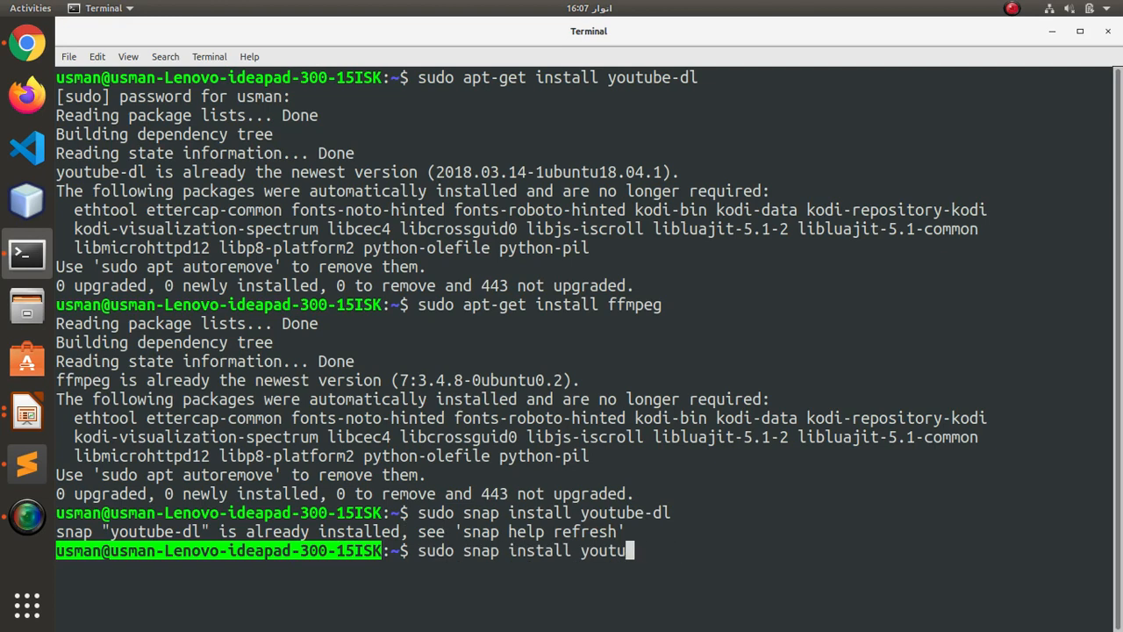
key("BackSpace")
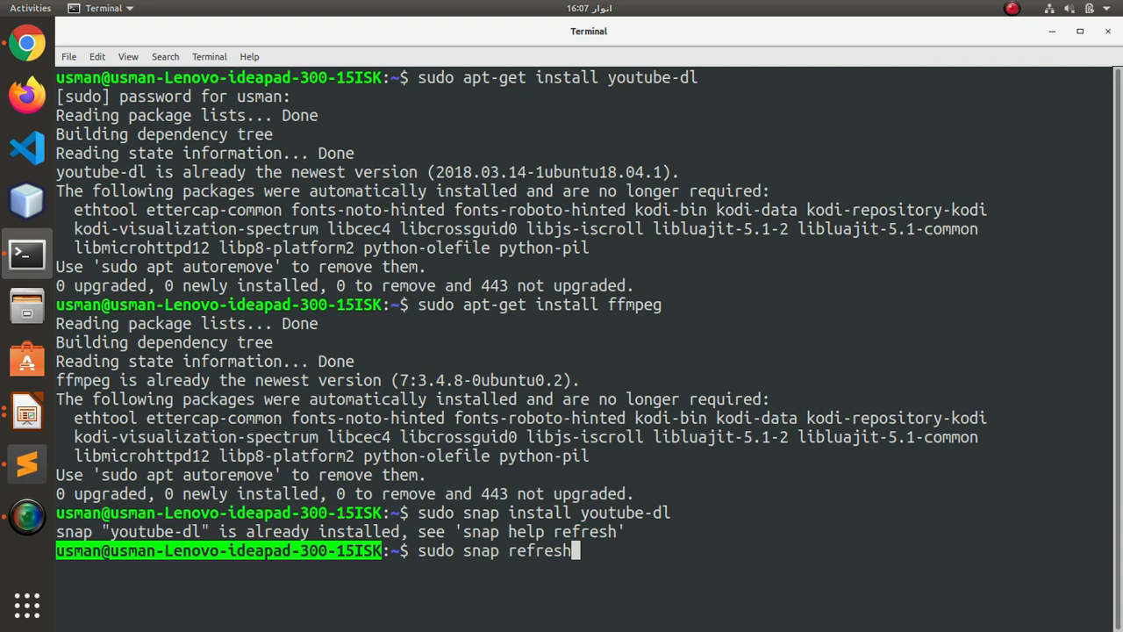
type("youtube-dl")
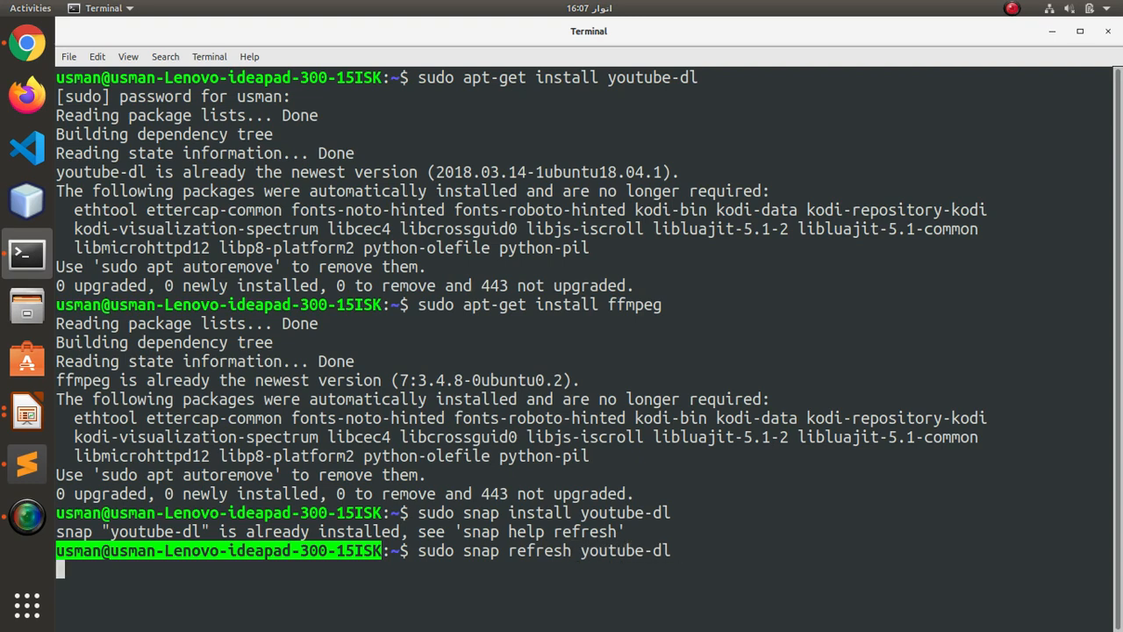
key("Return")
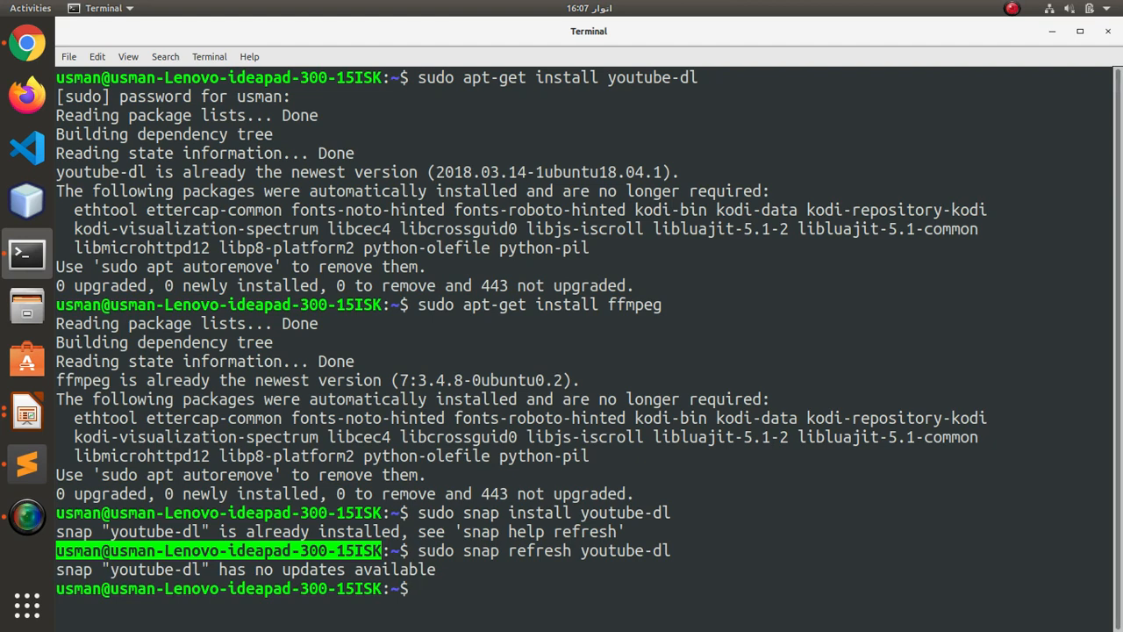
type("sudo snap refre")
type("youtub")
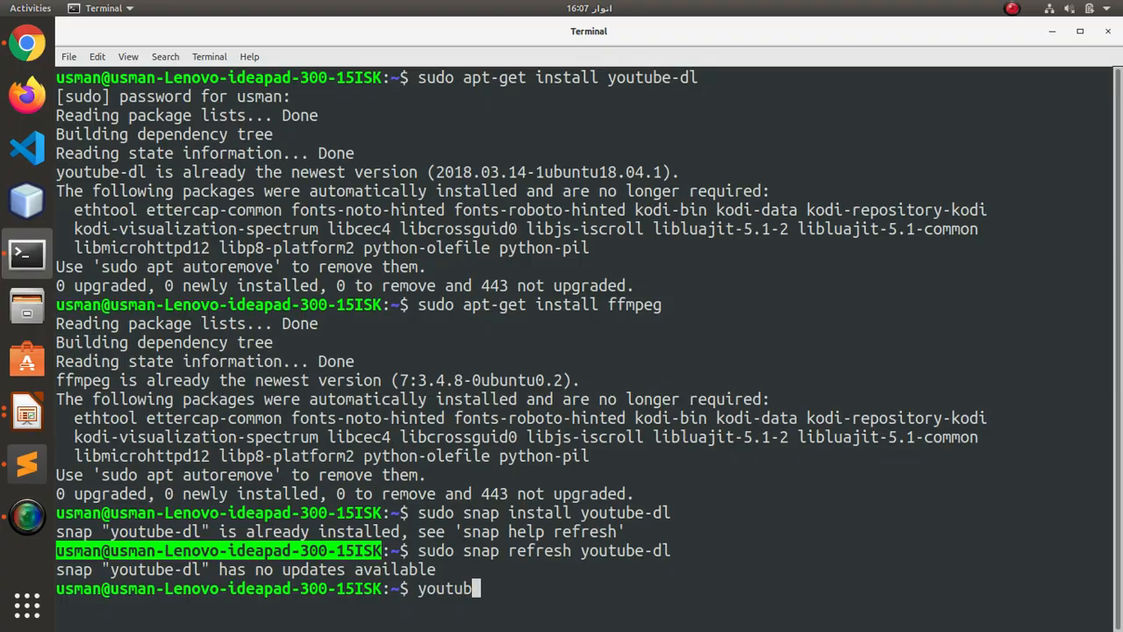
Step: Write youtube-dl -f best -ciw -o "%(title)s.%(ext)s" -v at the prompt without running it
type("e-dl")
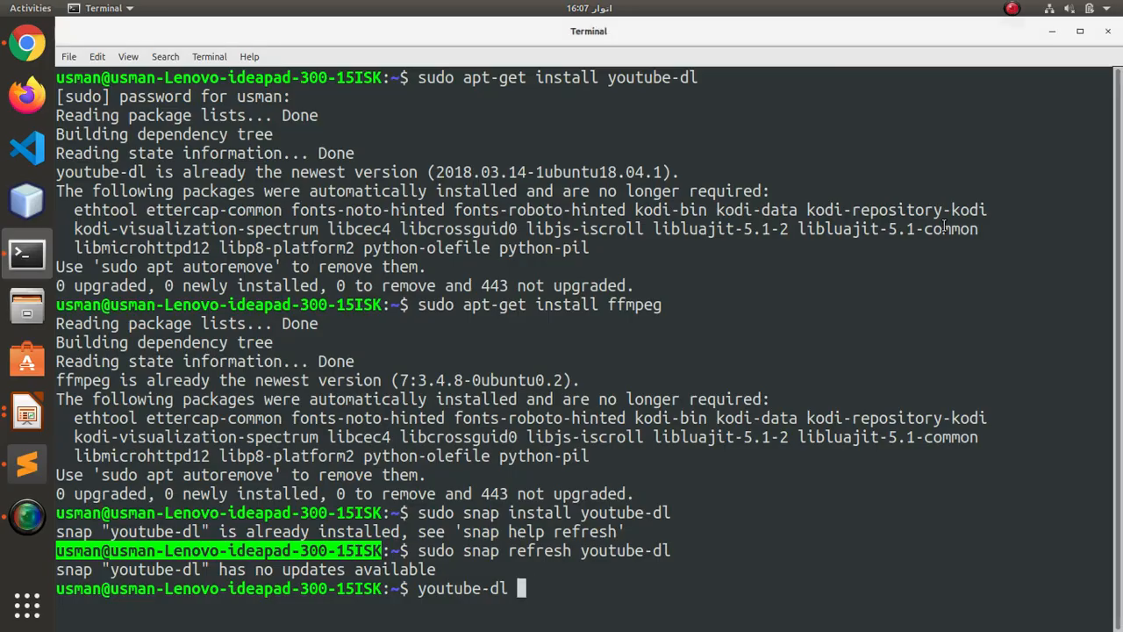
type("-f best")
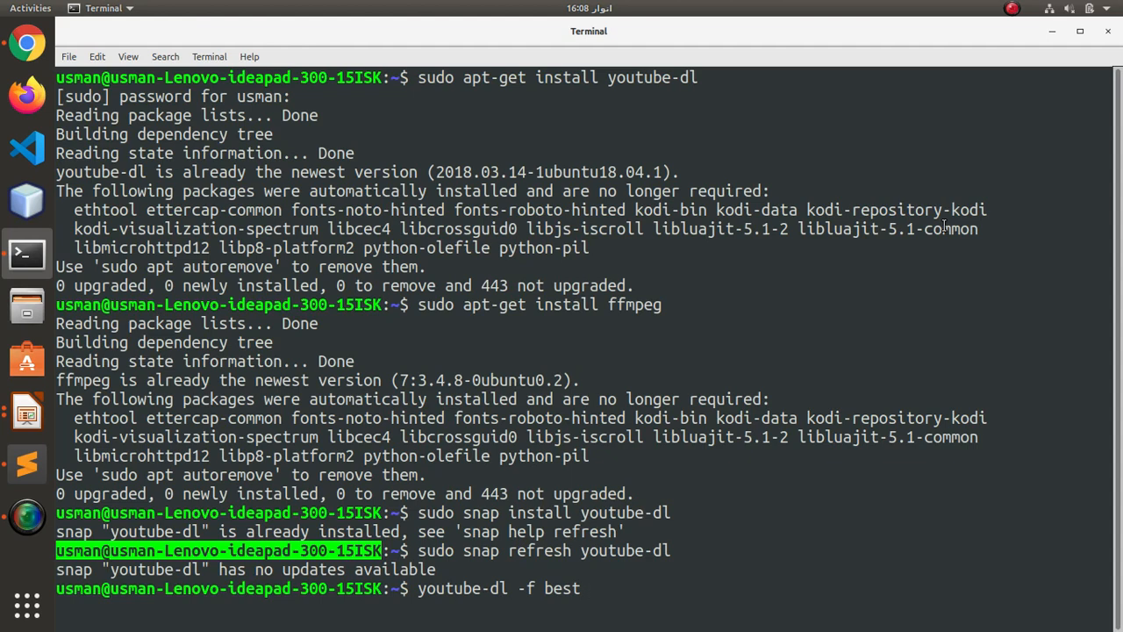
type("-c")
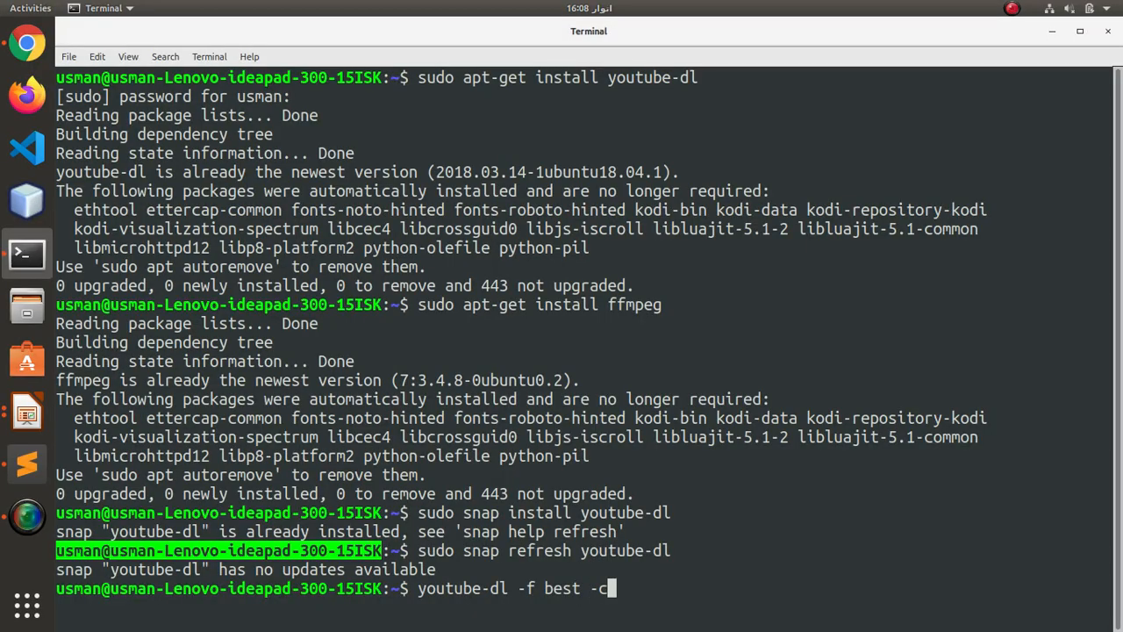
type("iw")
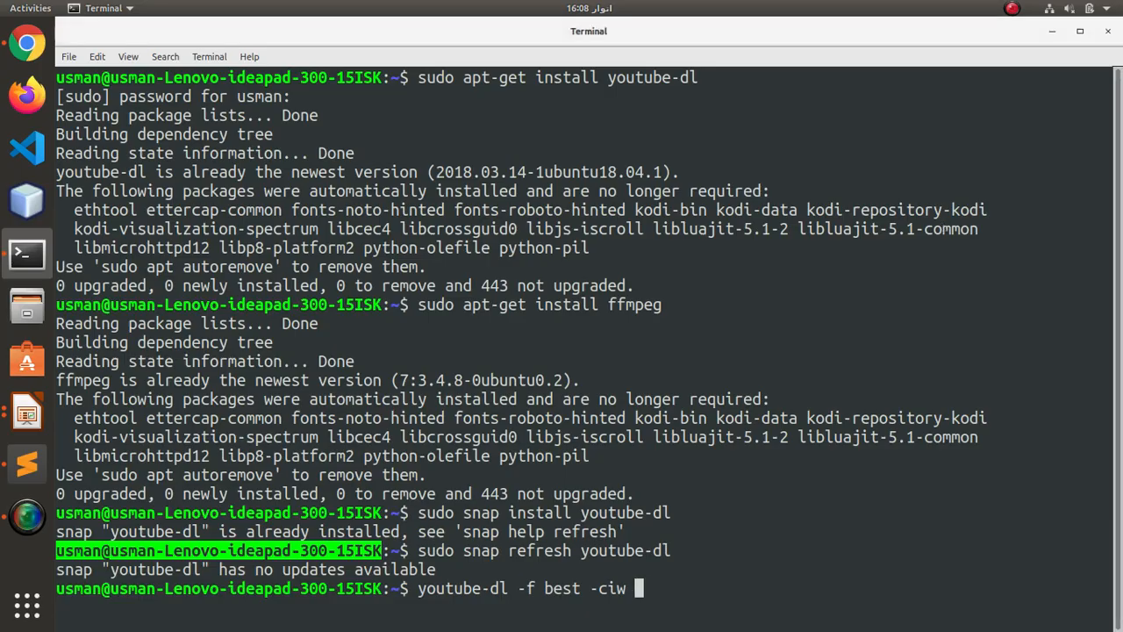
type("-o \"%(title")
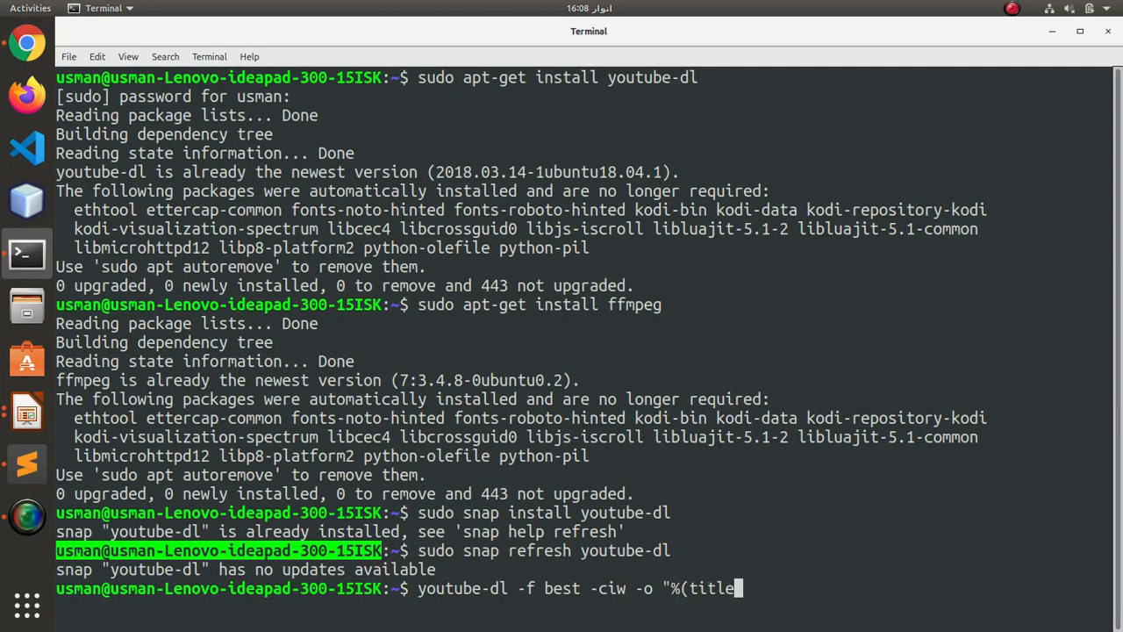
type(")")
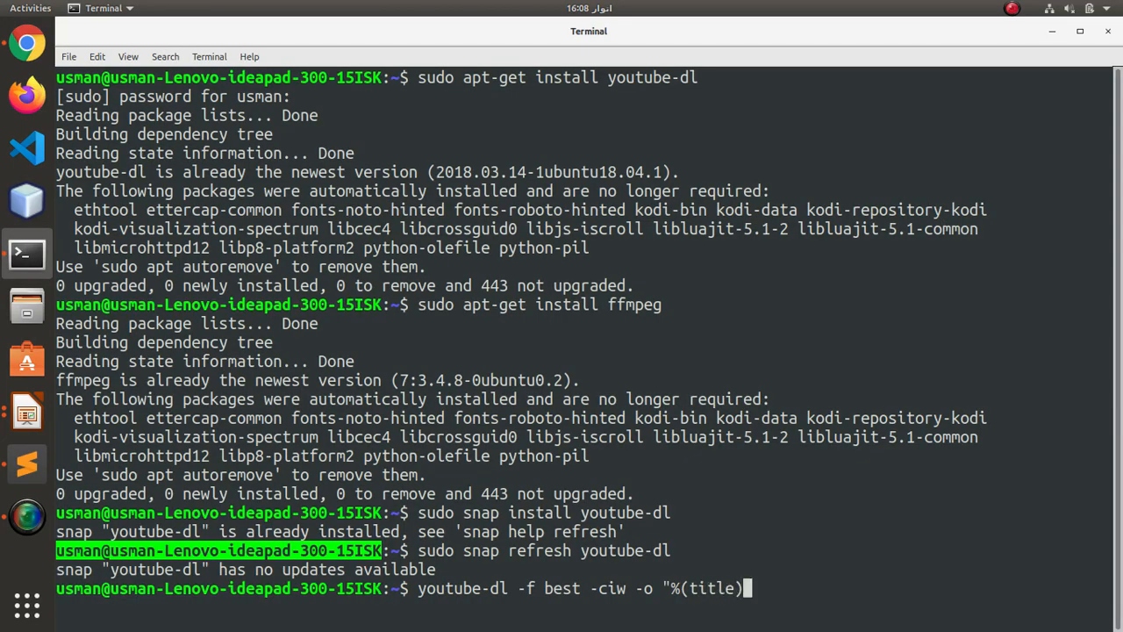
type("s.%")
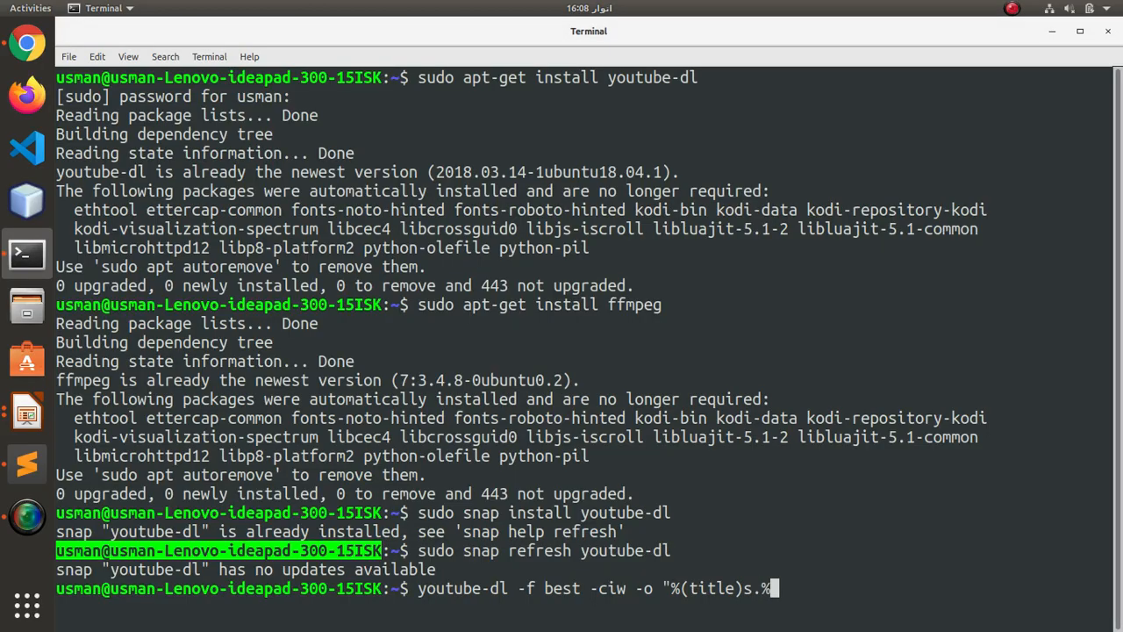
type("(ext")
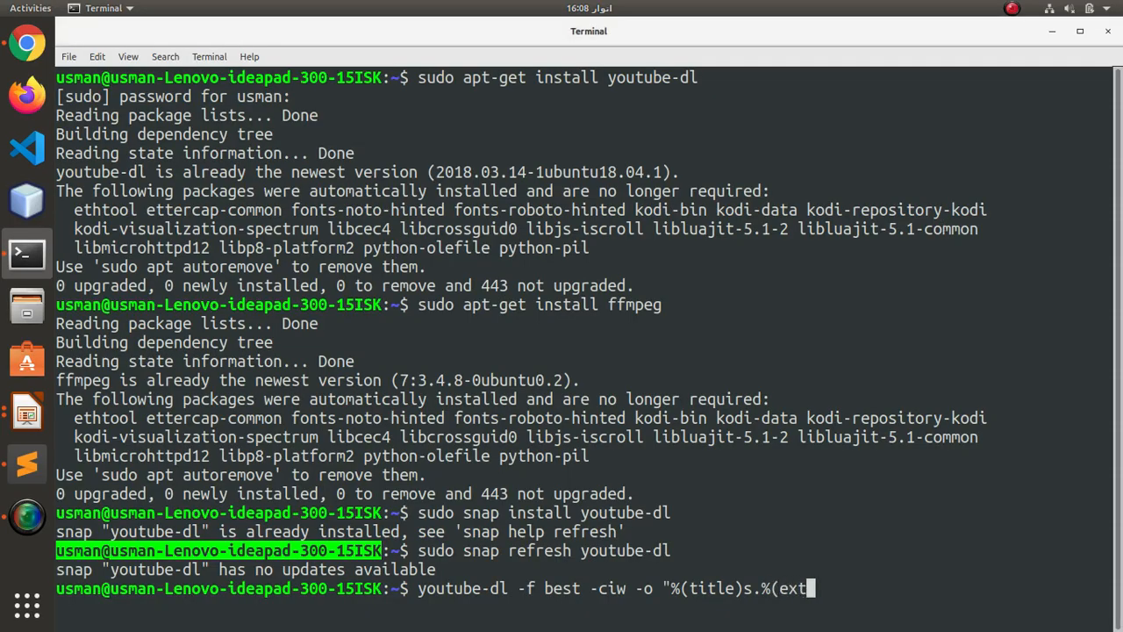
type(")s\"")
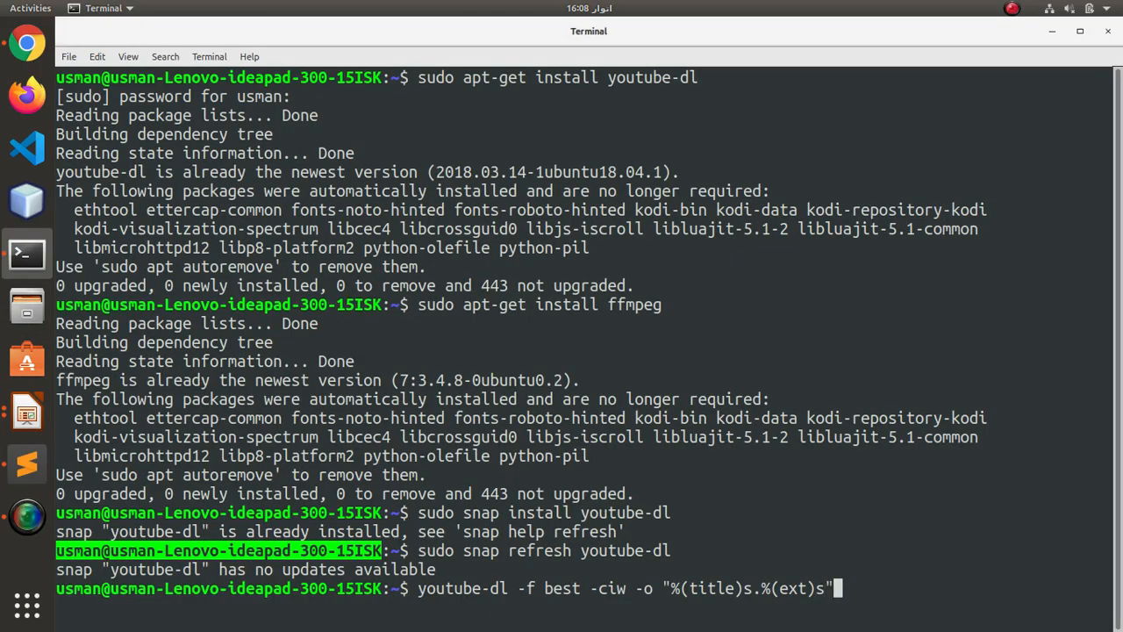
type("-v")
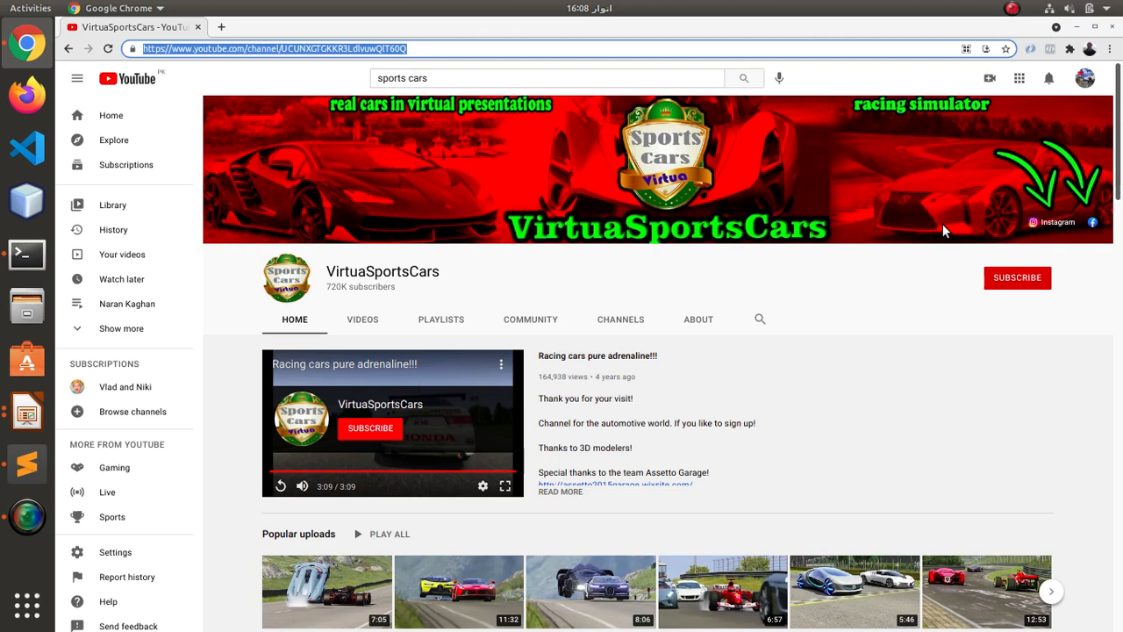
Step: Copy the VirtuaSportsCars channel URL from Chrome and paste it after the youtube-dl command
left_click(26, 252)
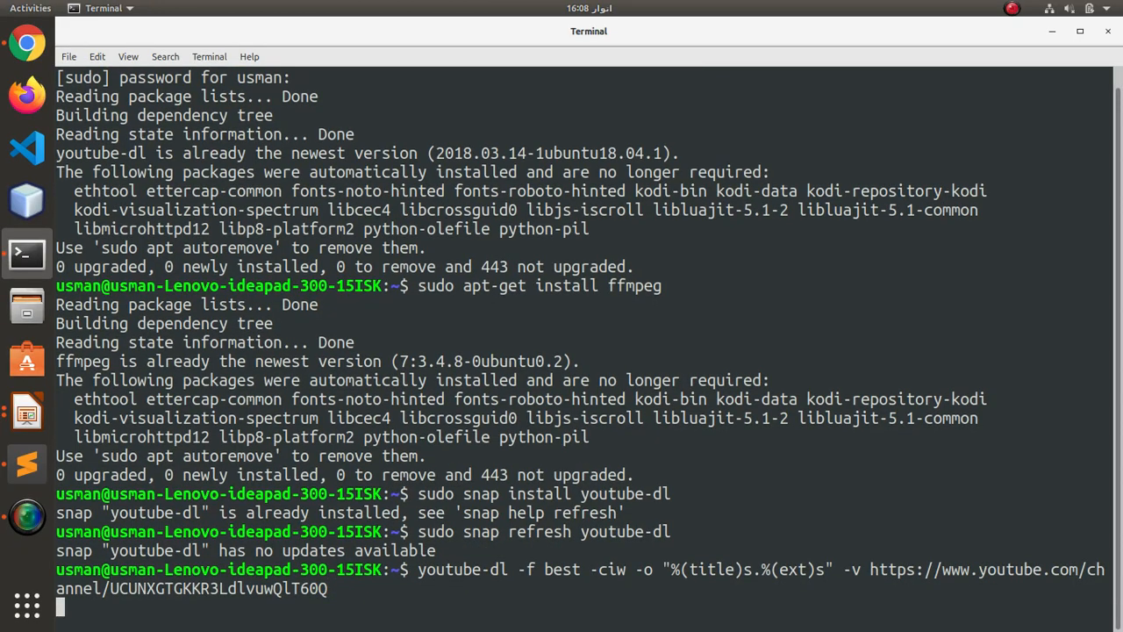
Step: Run the youtube-dl command to start downloading the channel's 200 videos
key("Return")
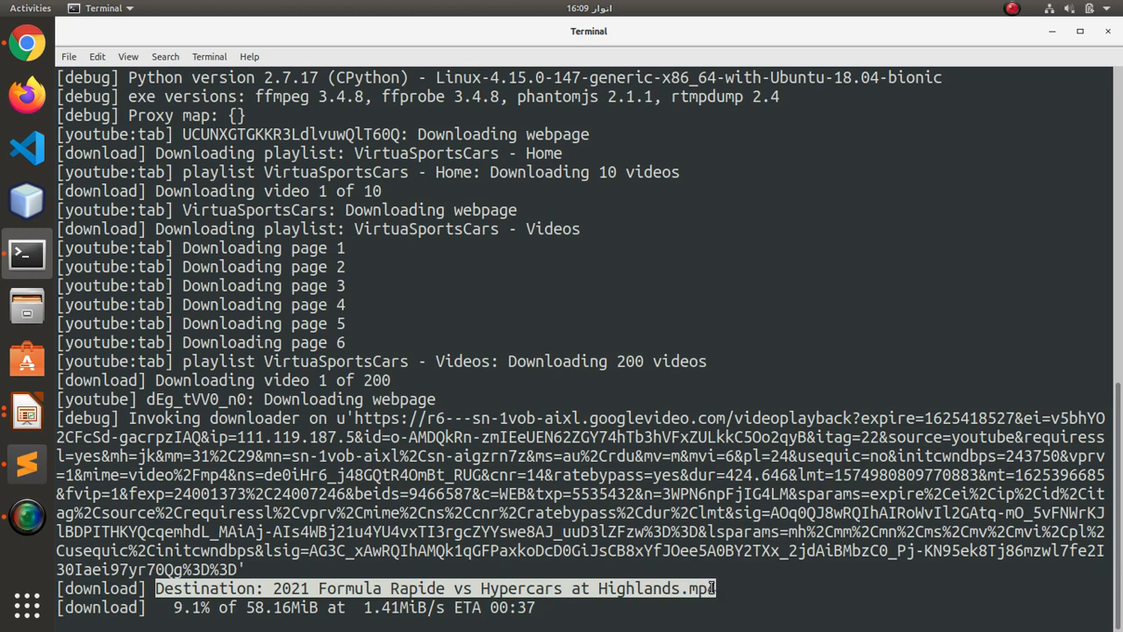
mouse_move(816, 572)
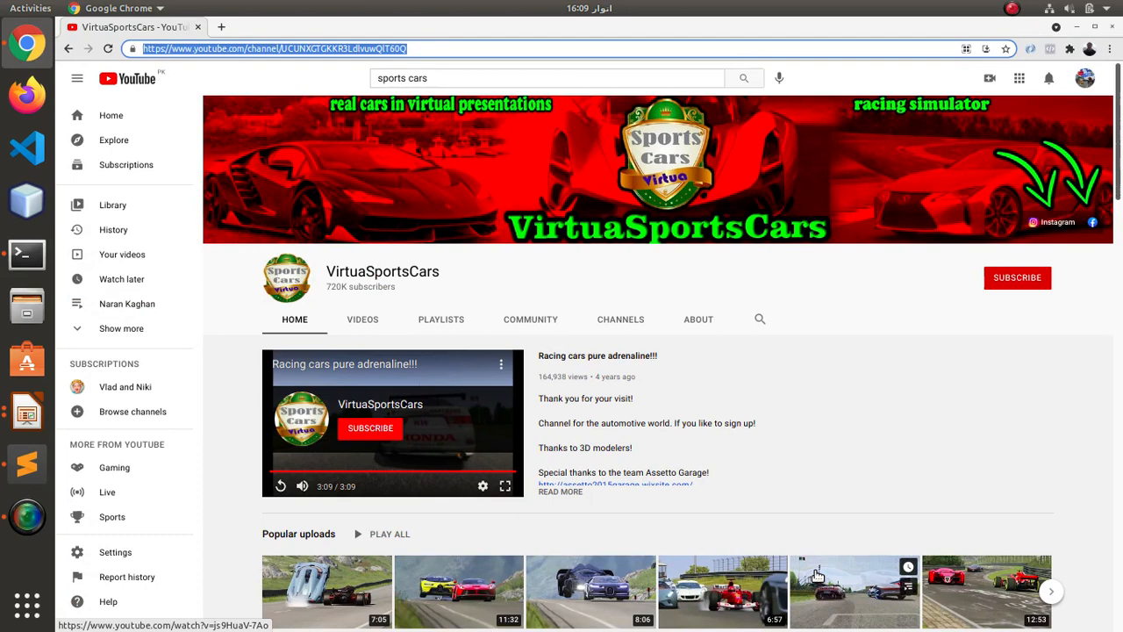
scroll("down", 3)
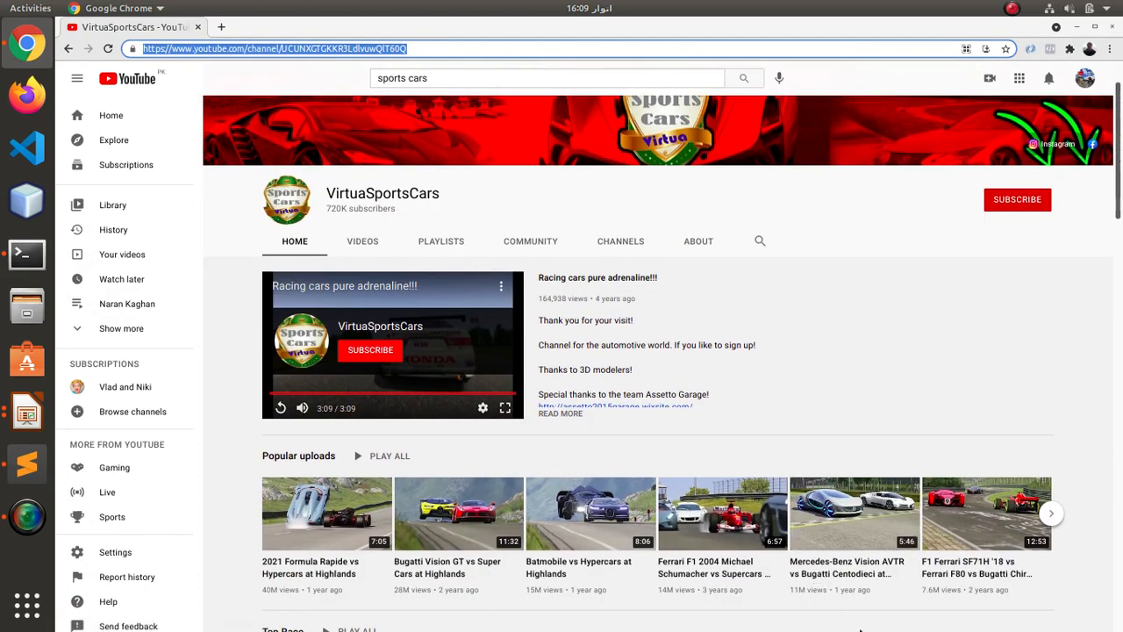
scroll("down", 3)
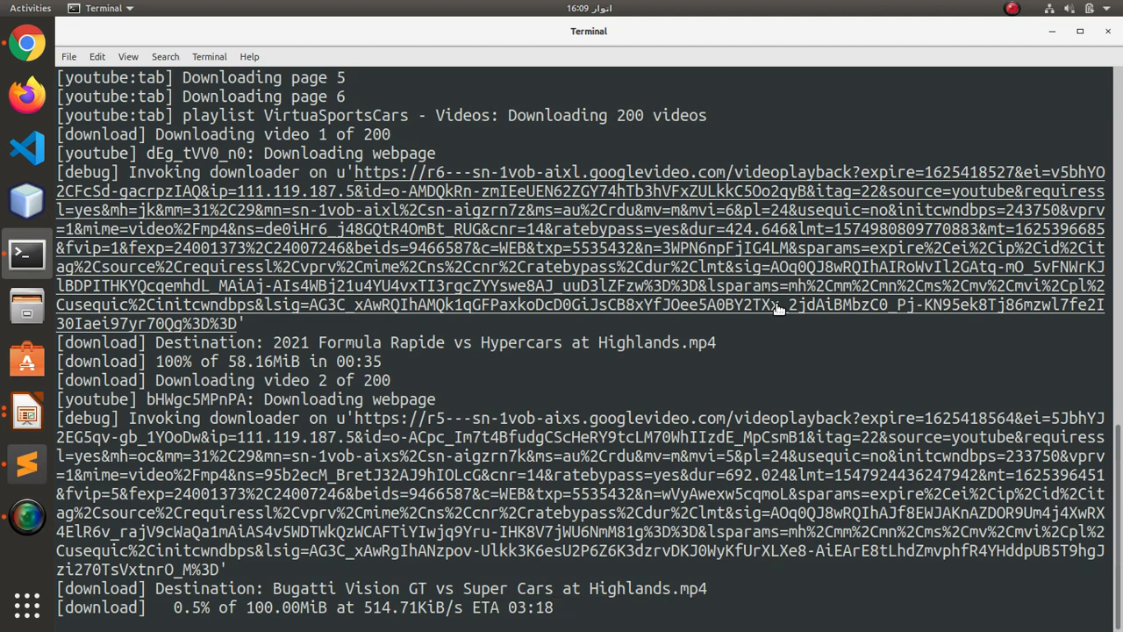
Step: Stop the download with Ctrl+C and highlight 2021 Formula Rapide vs Hypercars at Highlands.mp4 in the listing
key("ctrl+c")
type("ls")
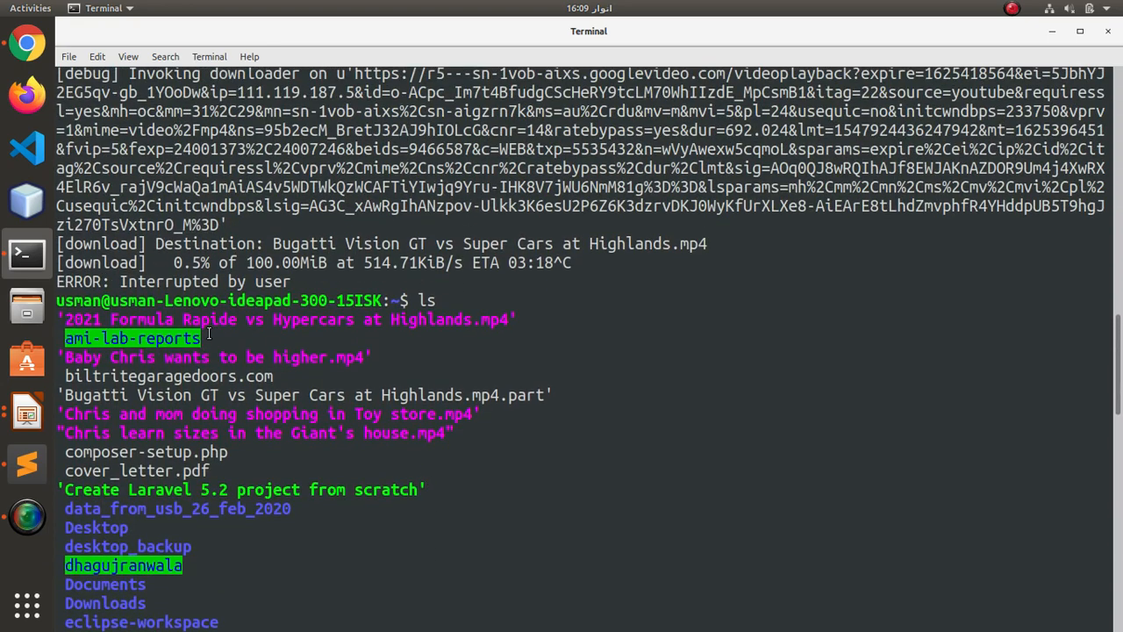
double_click(85, 319)
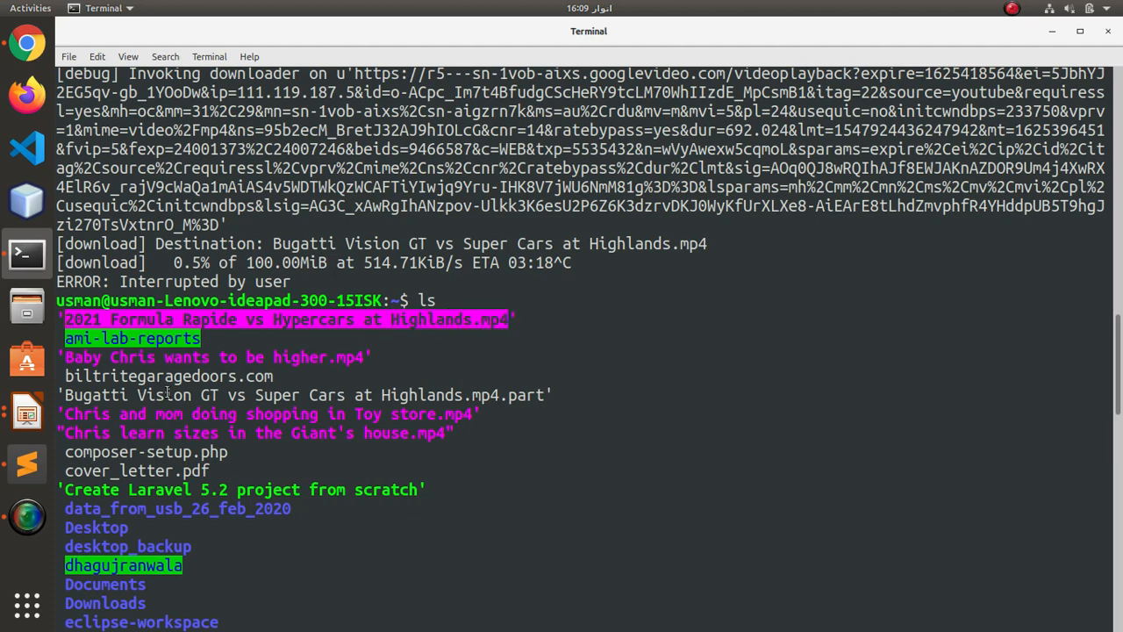
mouse_move(26, 306)
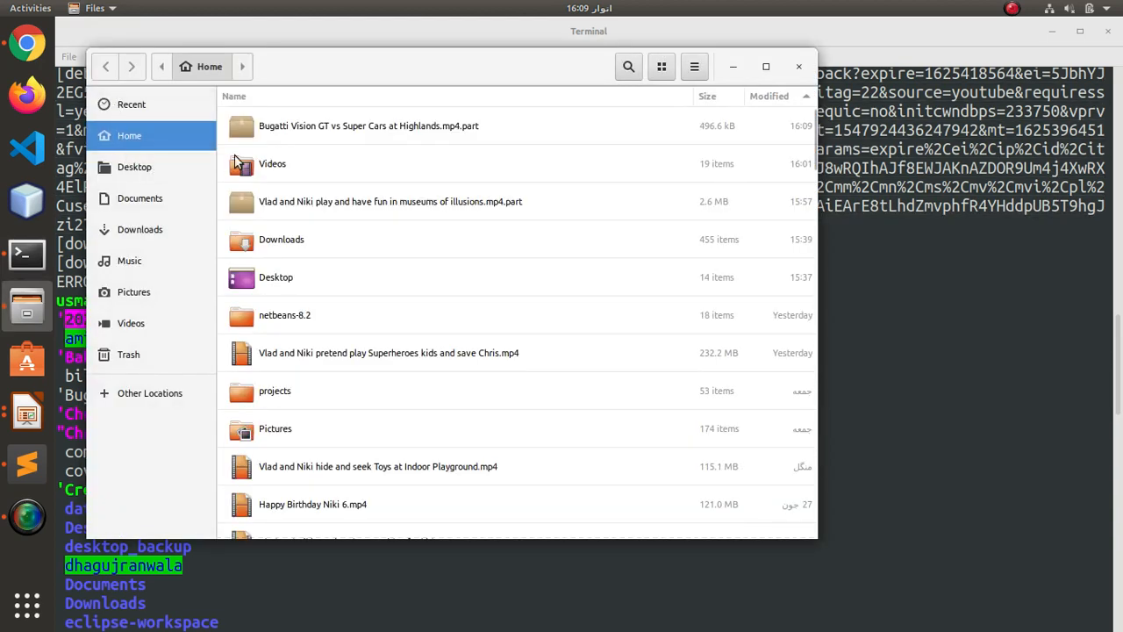
mouse_move(772, 91)
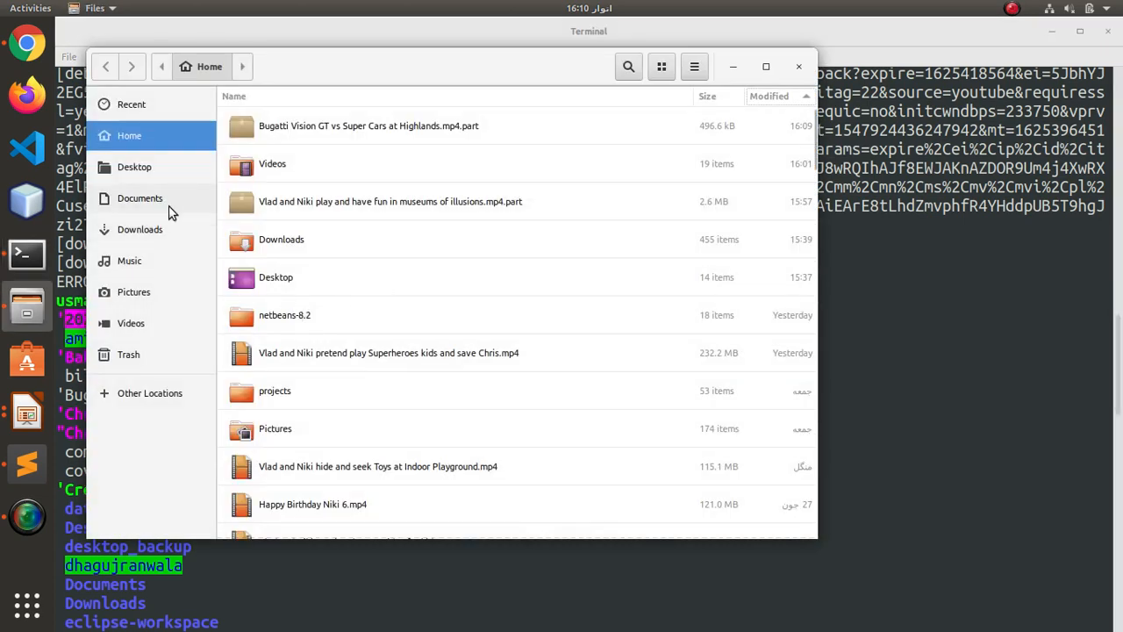
Step: Search Files for 2021, play the Formula Rapide mp4 in Videos and seek to nearly one minute
type("2021")
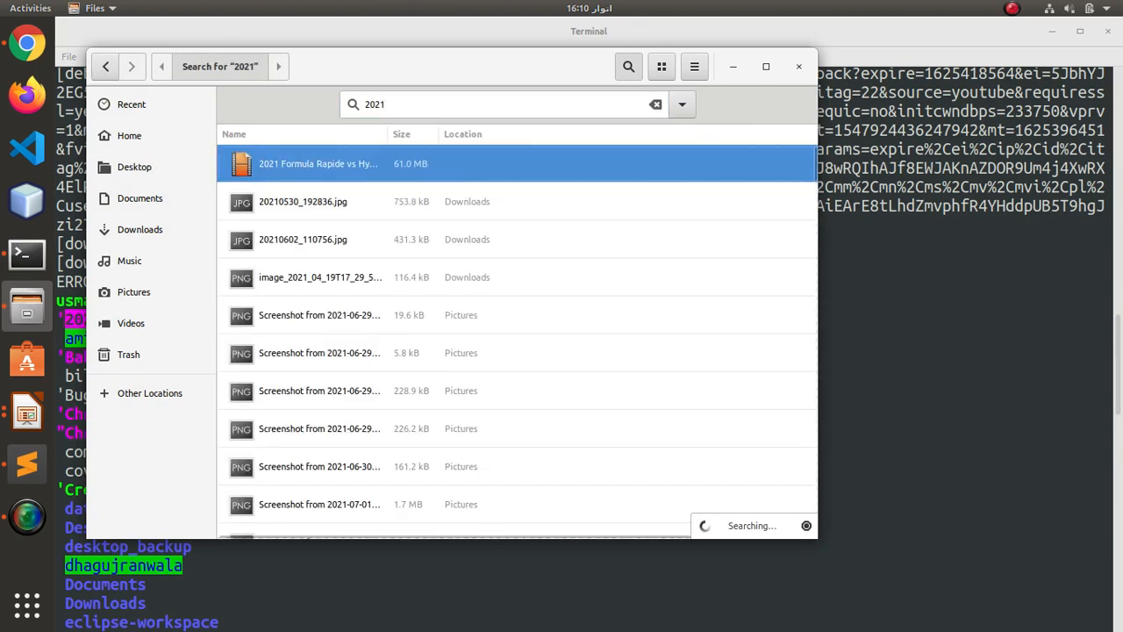
double_click(317, 164)
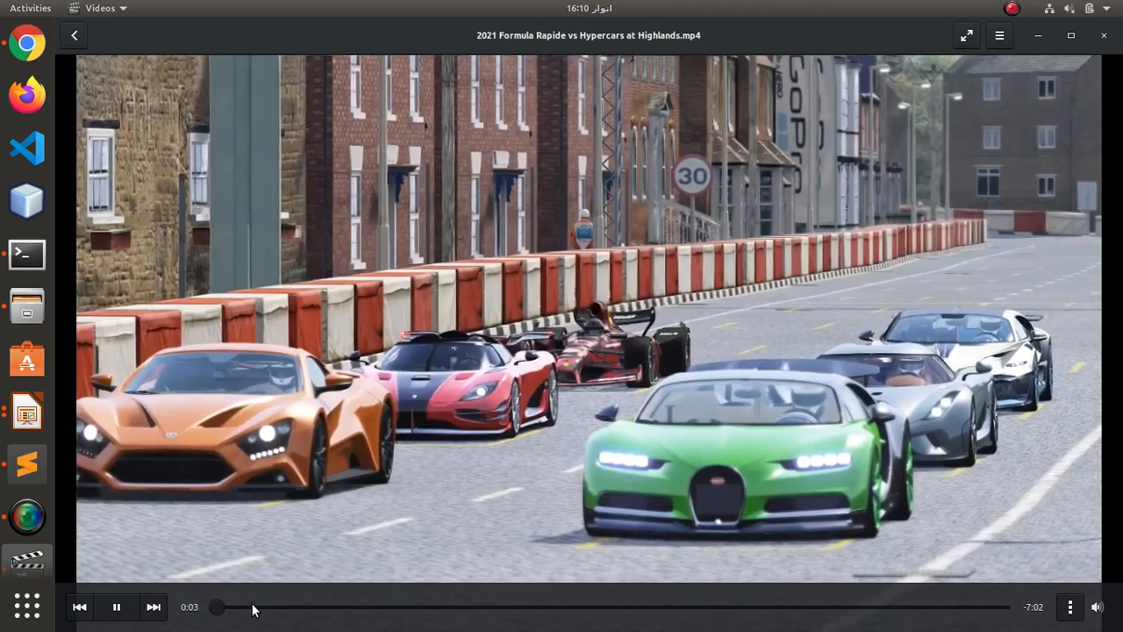
left_click_drag(218, 607, 320, 607)
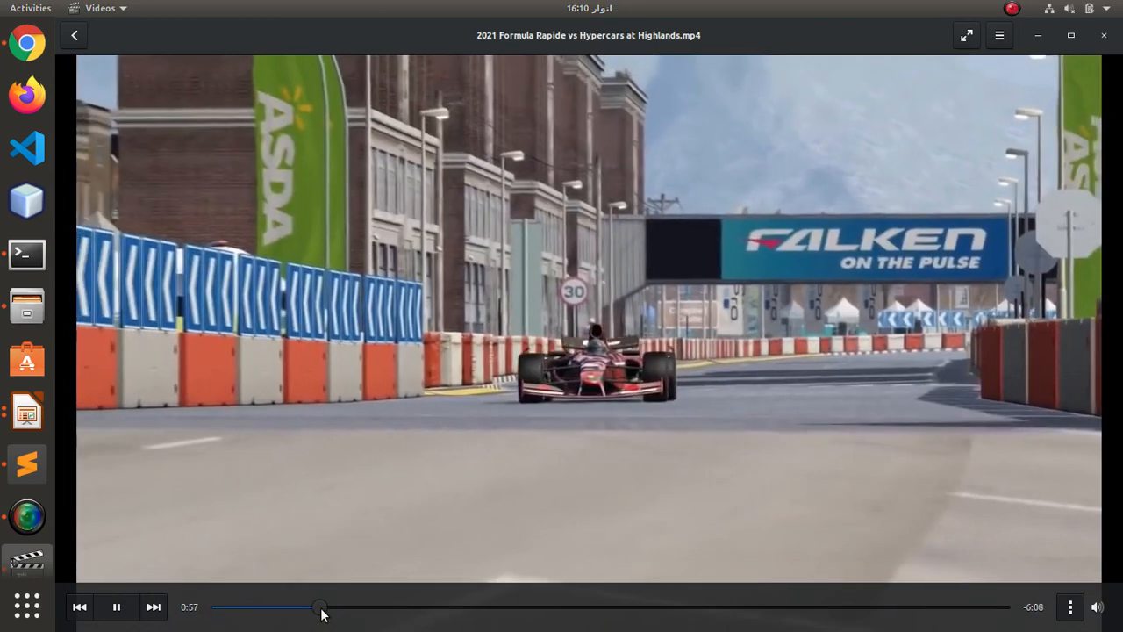